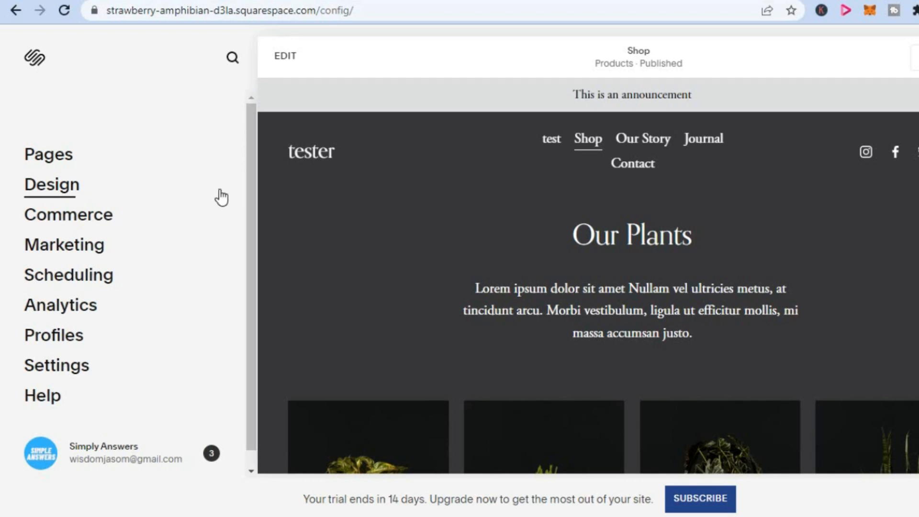
{"action": "mouse_move", "coordinate": [124, 140]}
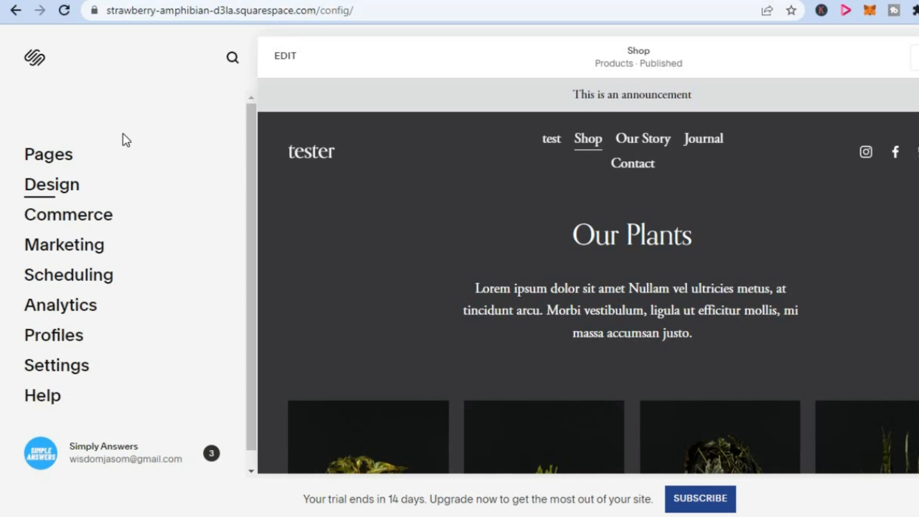
{"action": "mouse_move", "coordinate": [48, 153]}
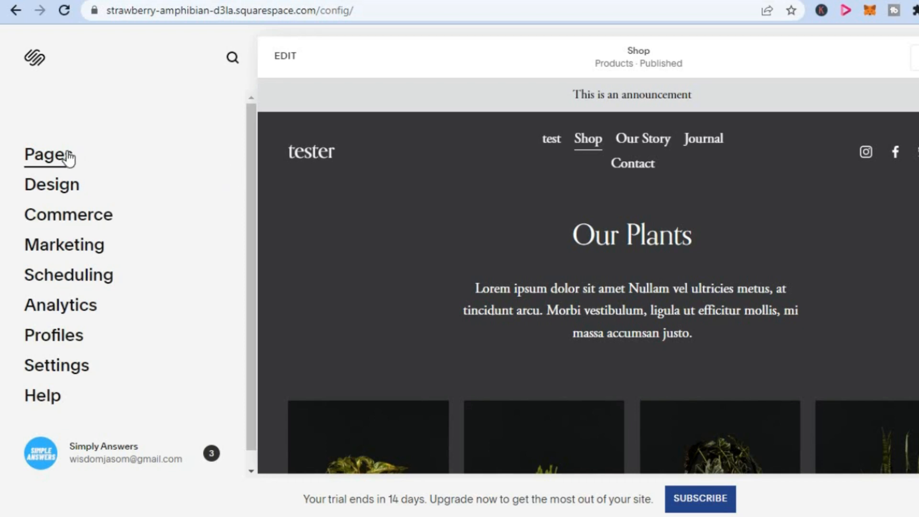
- Show the Pages list and preview the Our Story page from Main Navigation
{"action": "left_click", "coordinate": [43, 154]}
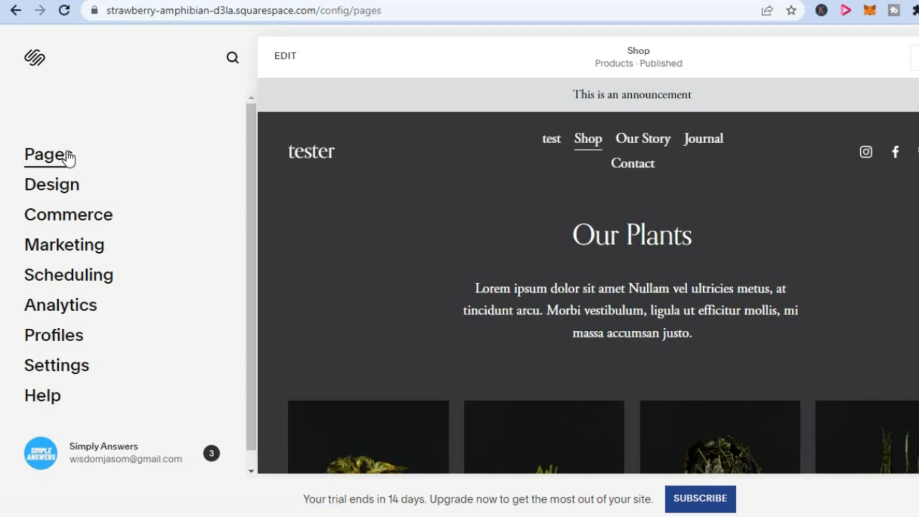
{"action": "left_click", "coordinate": [41, 154]}
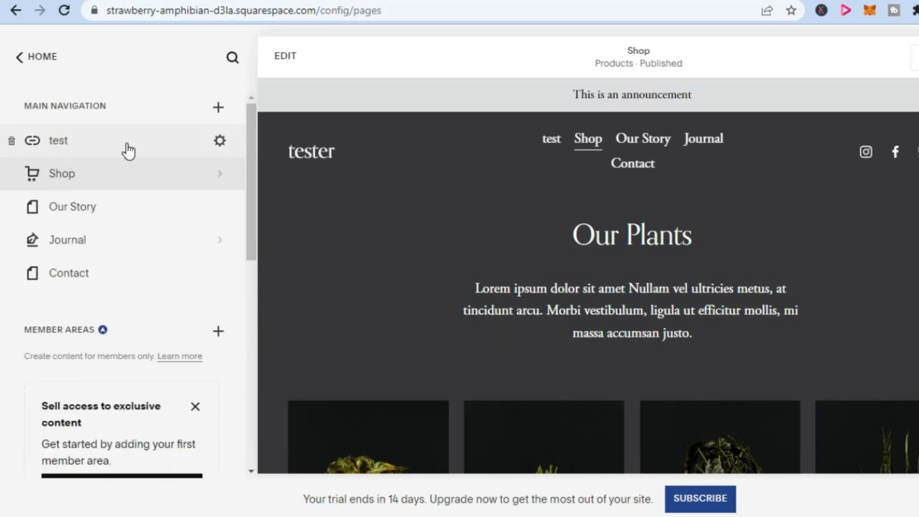
{"action": "mouse_move", "coordinate": [122, 237]}
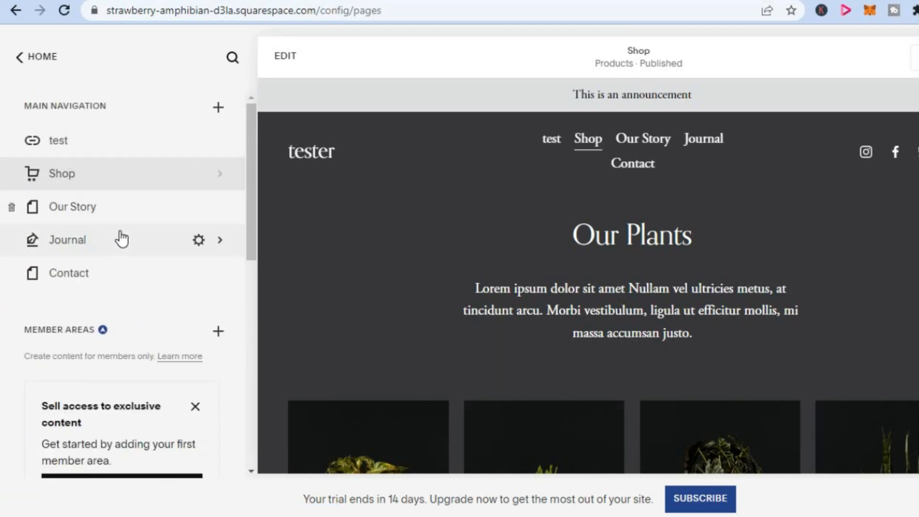
{"action": "mouse_move", "coordinate": [123, 215]}
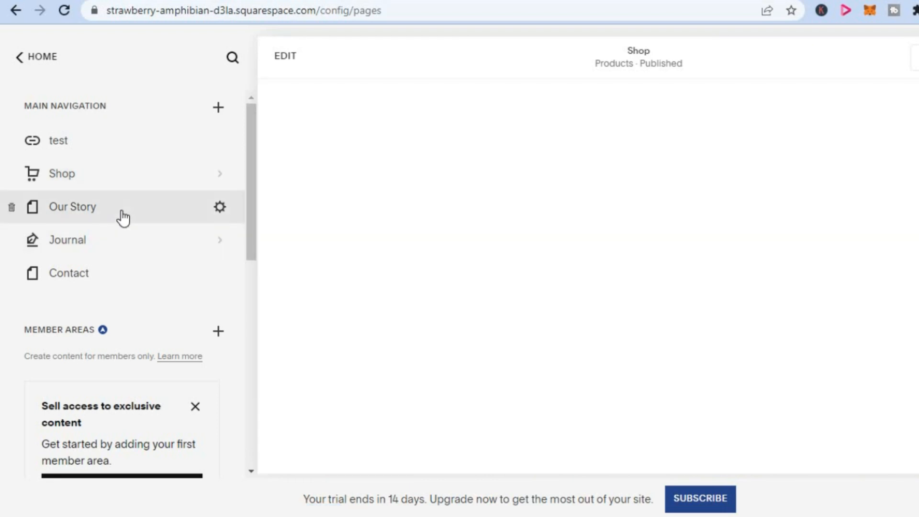
{"action": "left_click", "coordinate": [71, 206]}
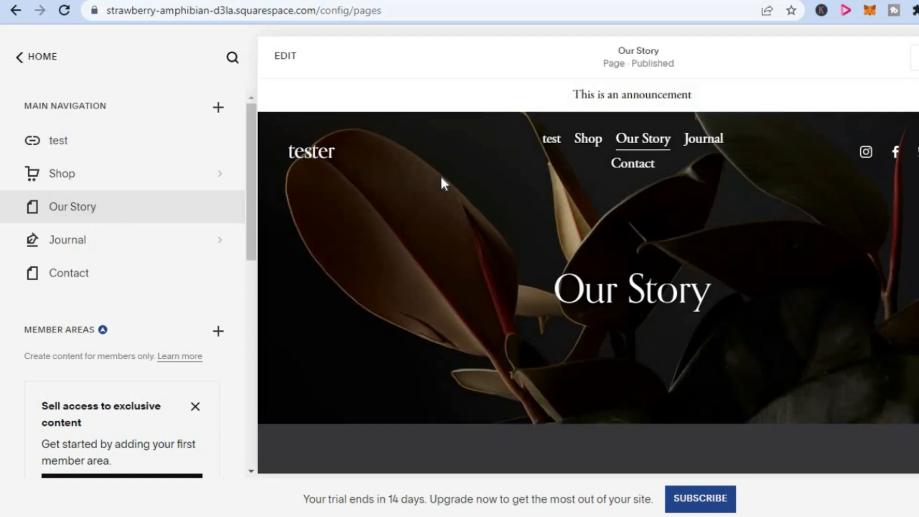
{"action": "mouse_move", "coordinate": [286, 56]}
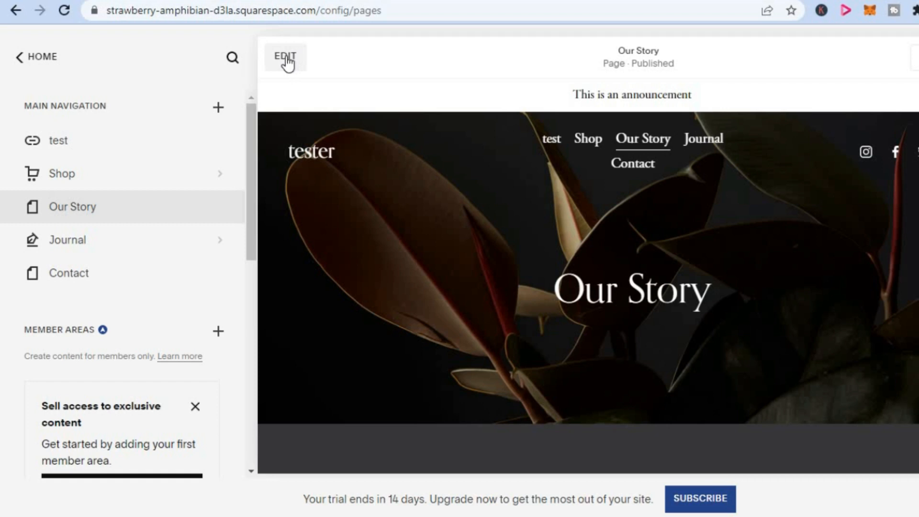
- Enter edit mode on the Our Story page
{"action": "left_click", "coordinate": [285, 56]}
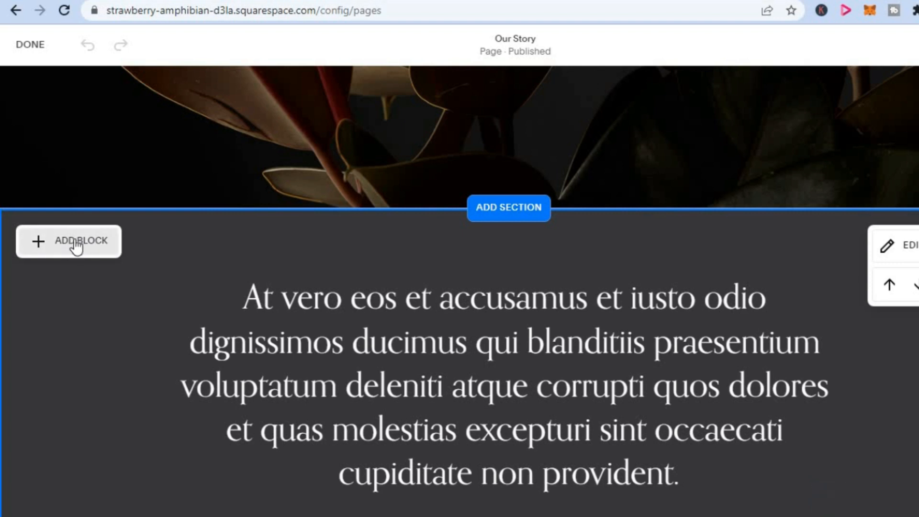
{"action": "mouse_move", "coordinate": [77, 246]}
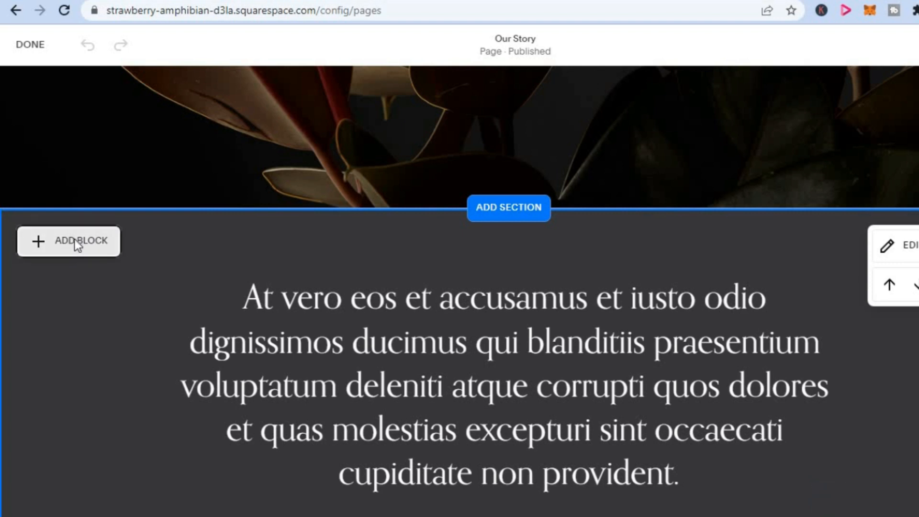
- Bring up the Add Block menu and scroll to the Scrolling block type
{"action": "left_click", "coordinate": [68, 240]}
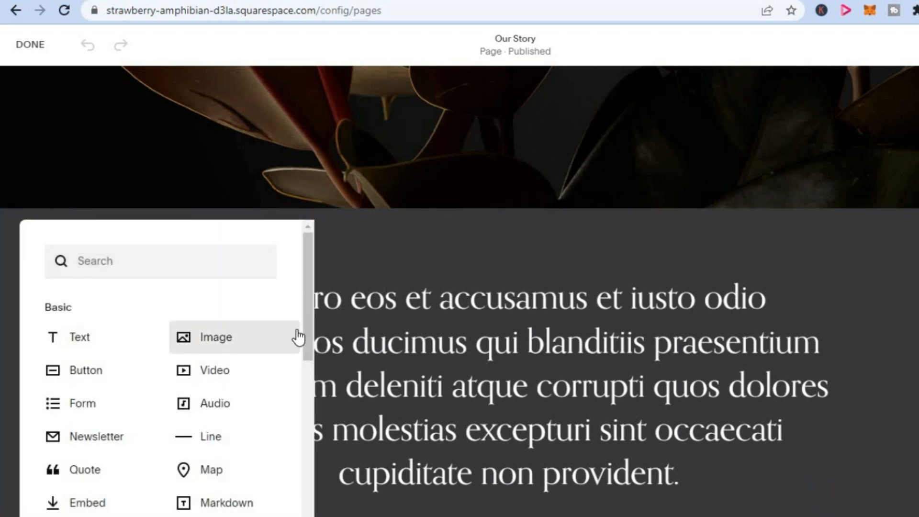
{"action": "scroll", "scroll_direction": "down", "scroll_amount": 3}
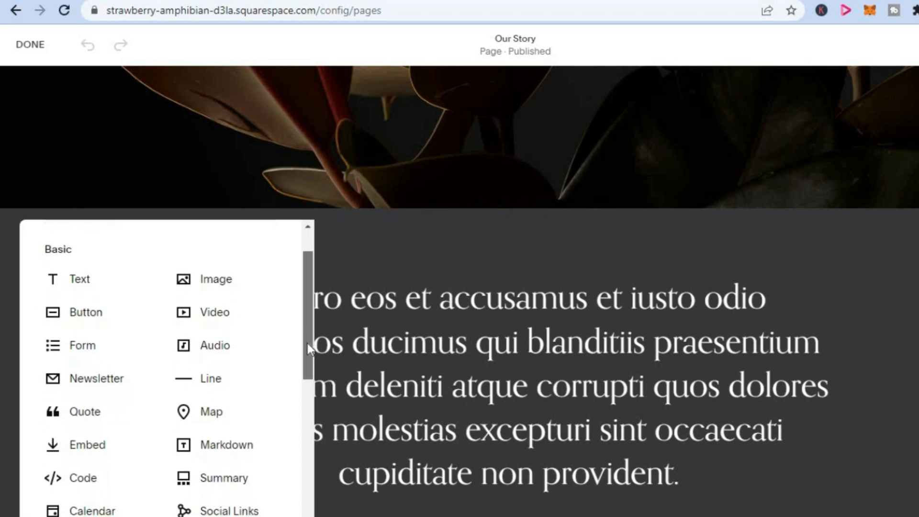
{"action": "scroll", "scroll_direction": "down", "scroll_amount": 3}
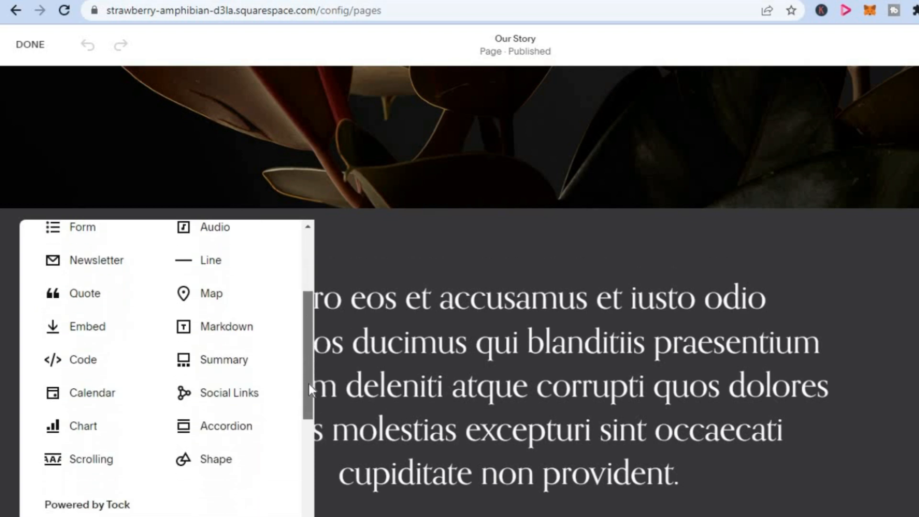
{"action": "scroll", "scroll_direction": "down", "scroll_amount": 3}
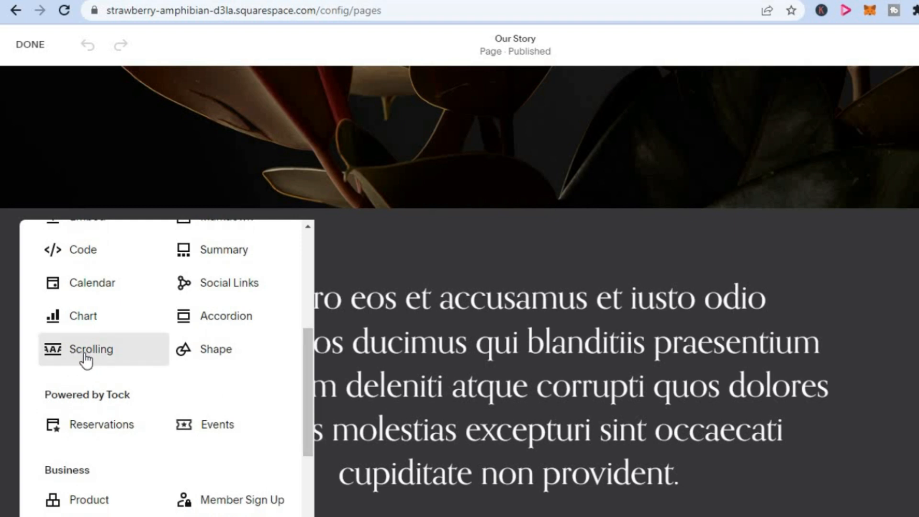
- Add a Scrolling 'Dream it' block and open its content editor
{"action": "left_click", "coordinate": [91, 349]}
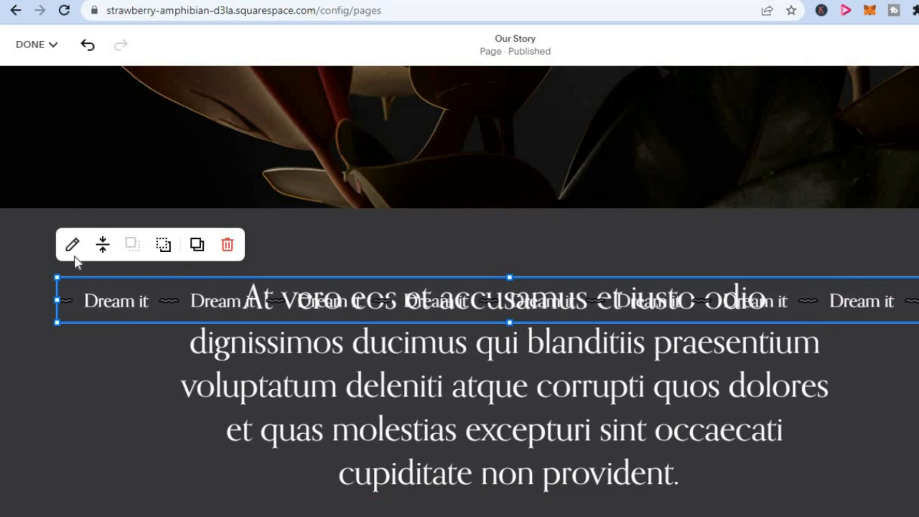
{"action": "left_click", "coordinate": [71, 244]}
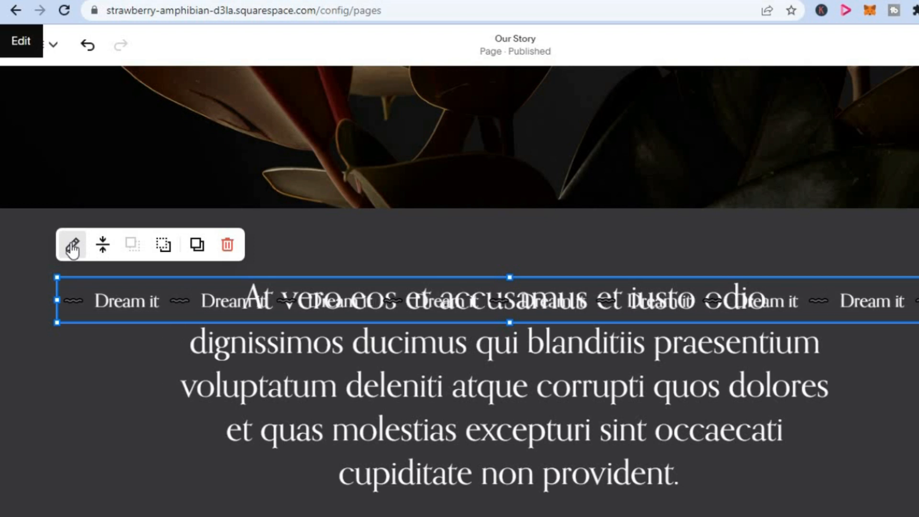
{"action": "left_click", "coordinate": [71, 244]}
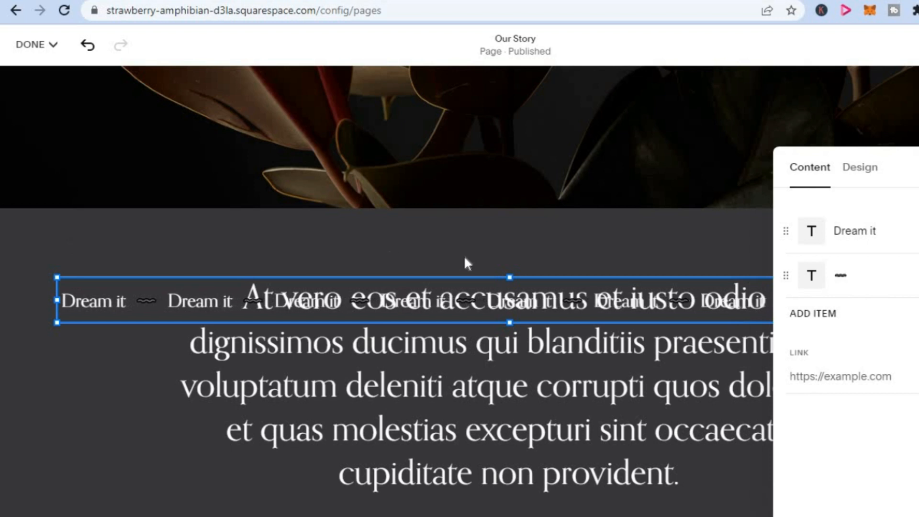